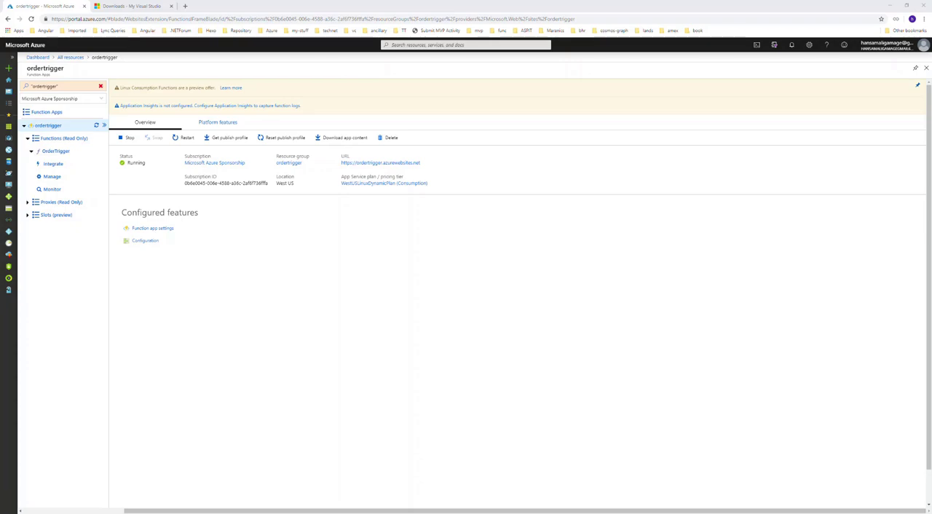
Step: Open the ordertrigger function app's Configuration page listing its application settings
click(146, 240)
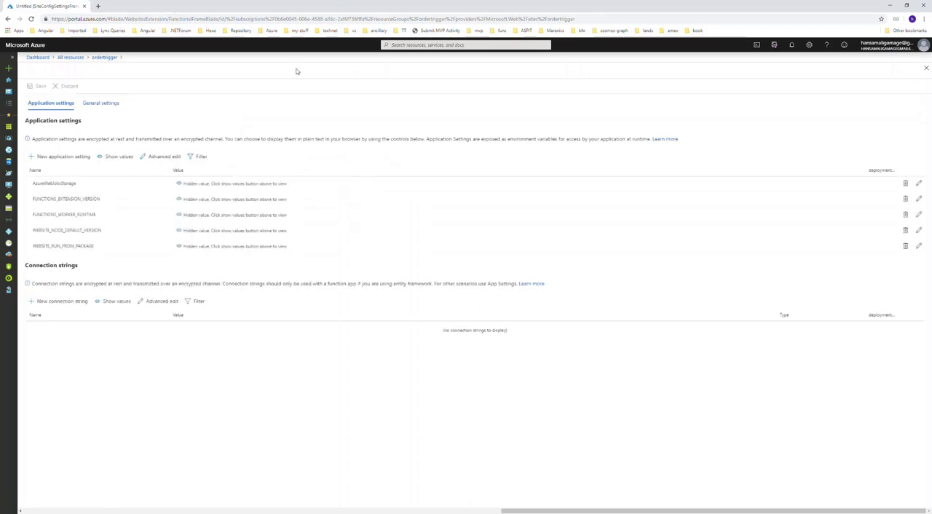
mouse_move(108, 184)
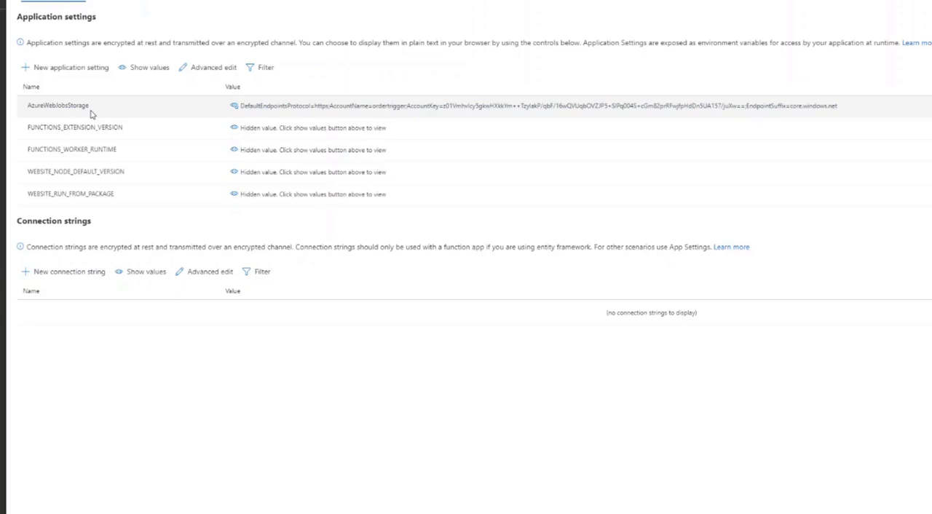
mouse_move(390, 111)
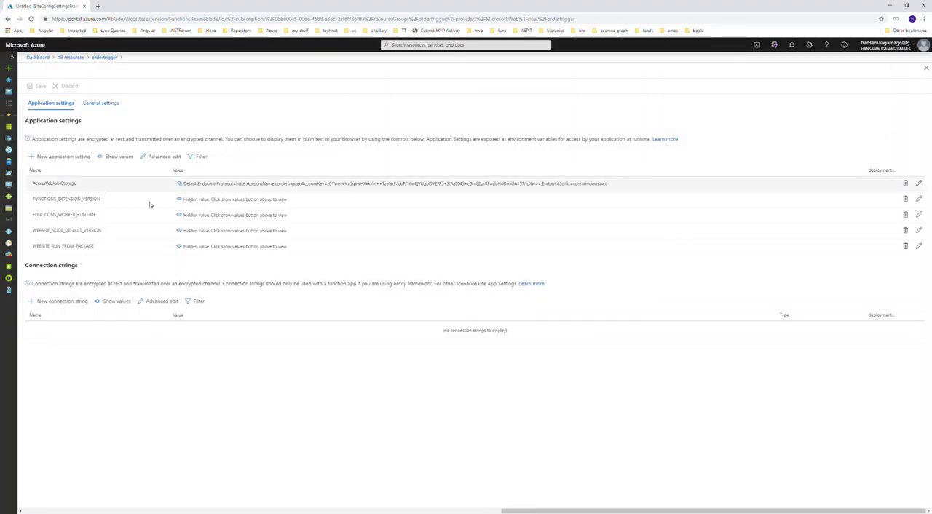
Step: Add a new application setting named MyStorageConnectionString to the settings list
click(64, 156)
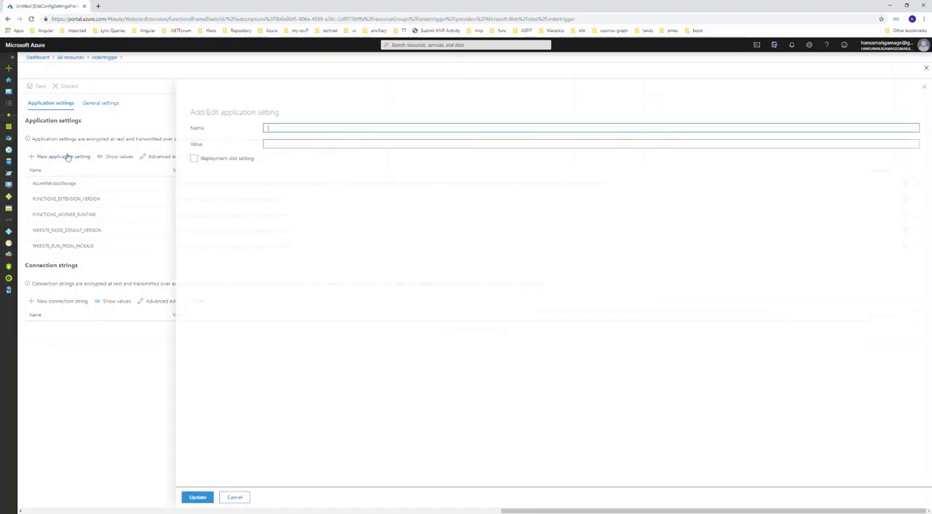
text(MyStorageConnectionString)
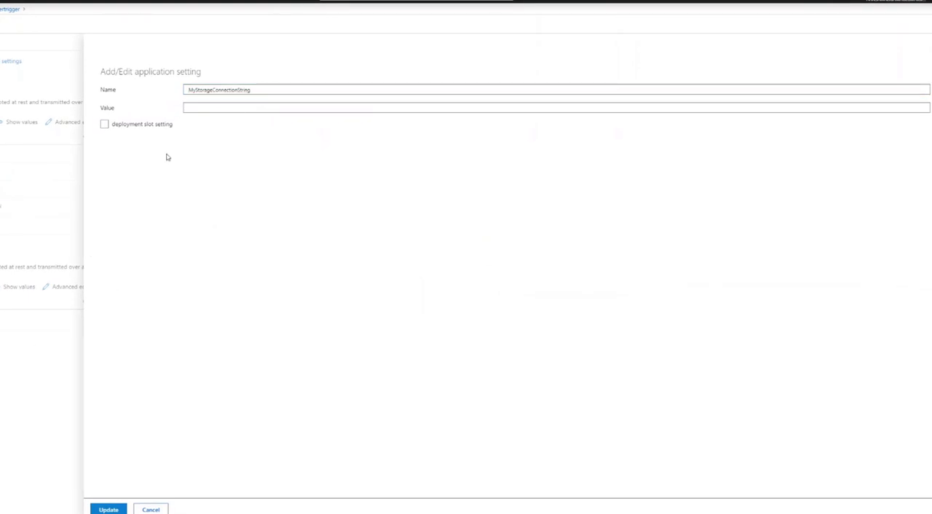
click(152, 510)
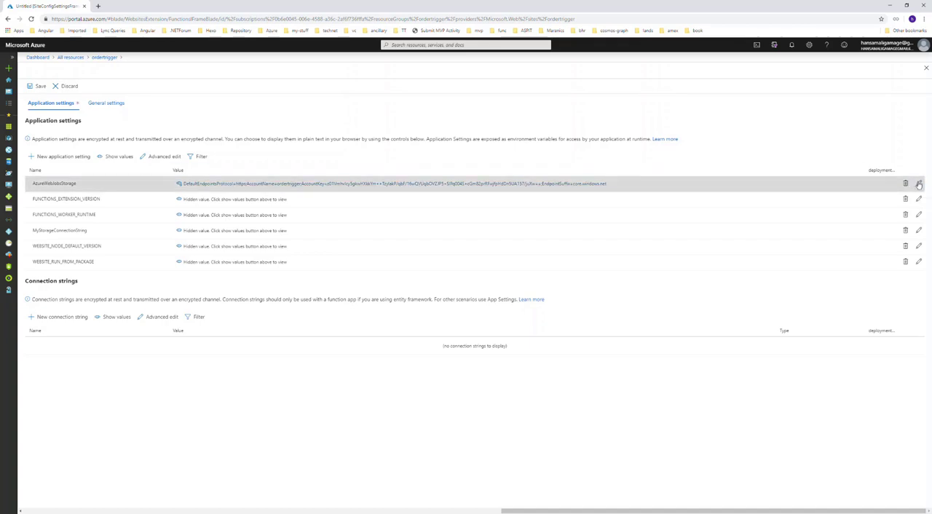
Step: Copy the AzureWebJobsStorage value into MyStorageConnectionString so both hold the same connection string
click(918, 184)
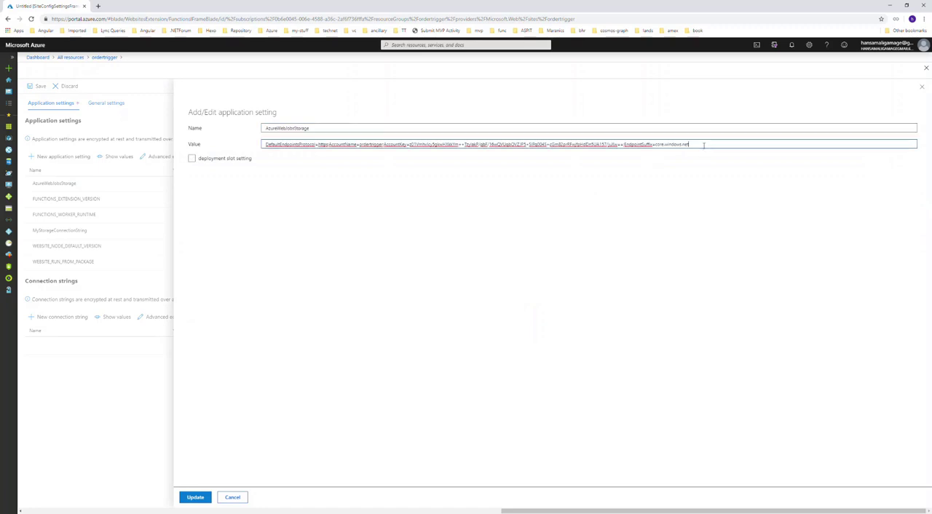
triple_click(477, 143)
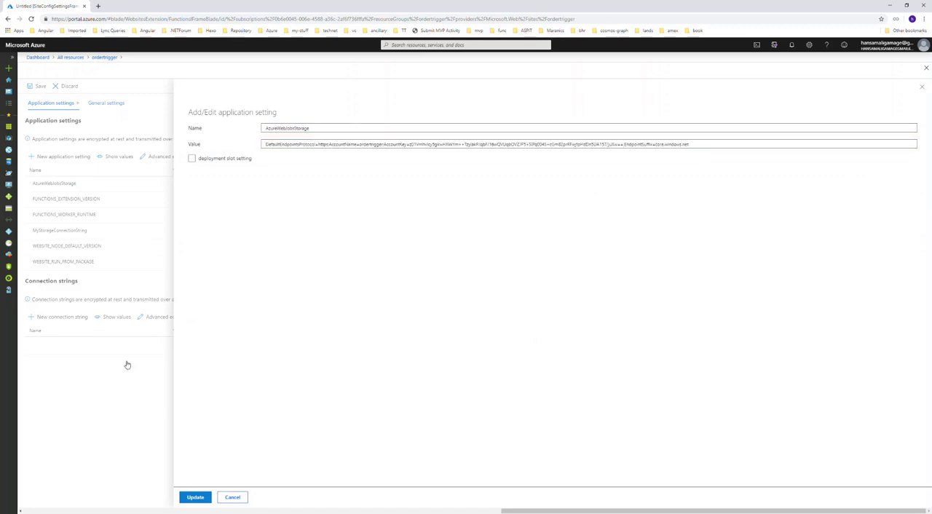
click(233, 498)
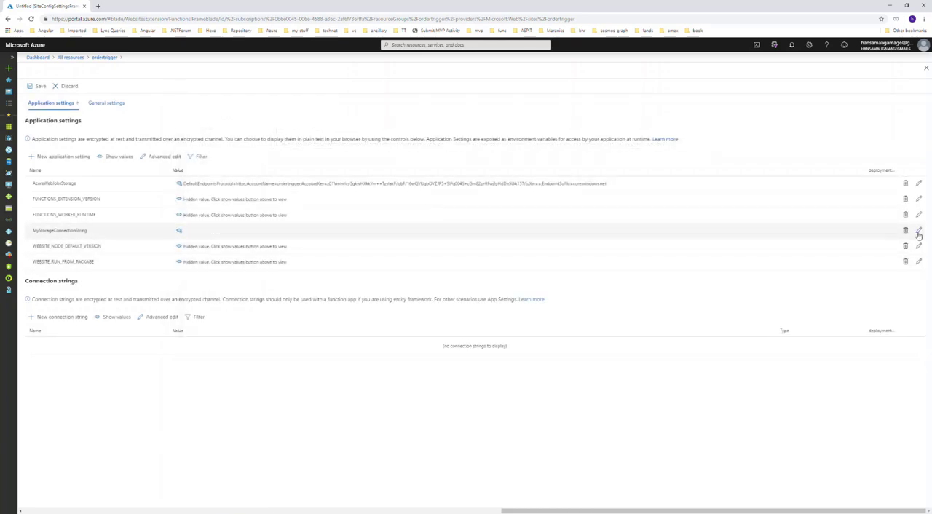
click(919, 230)
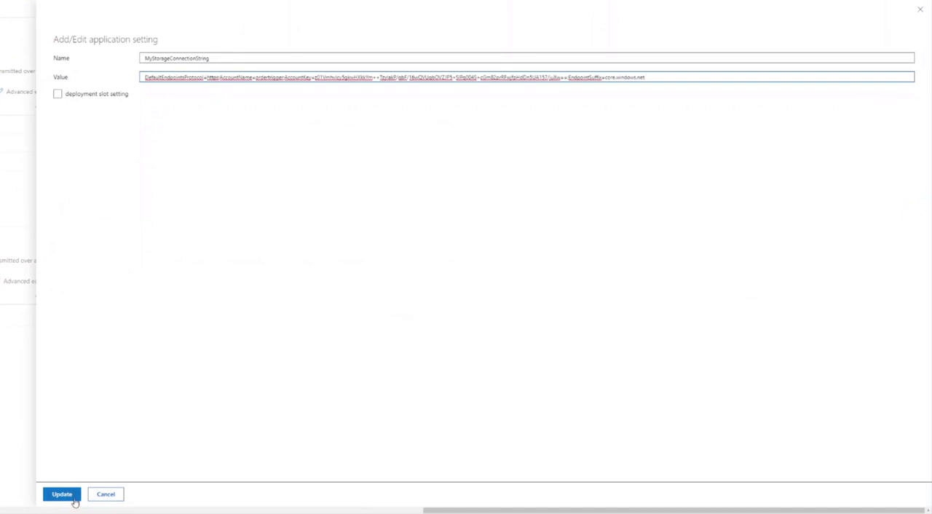
click(61, 495)
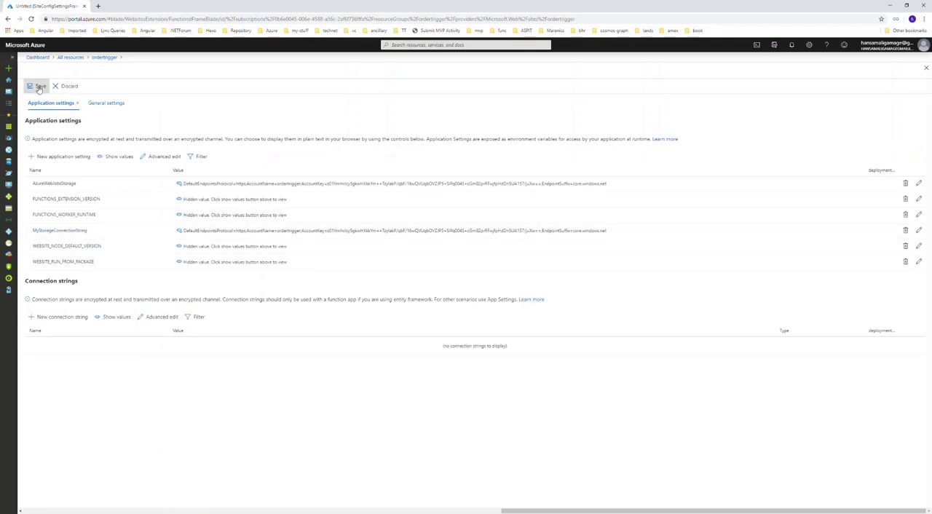
Step: Save the application settings and return to the ordertrigger function app overview
click(39, 86)
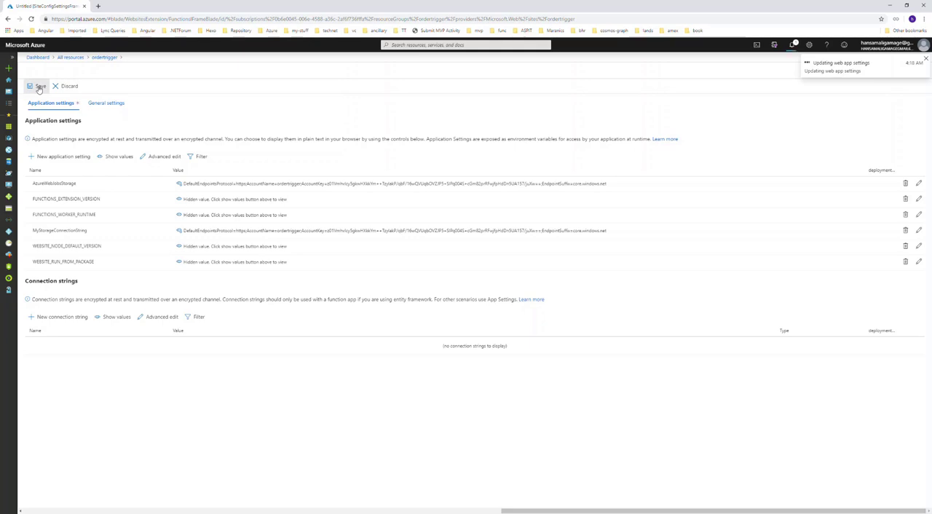
click(38, 86)
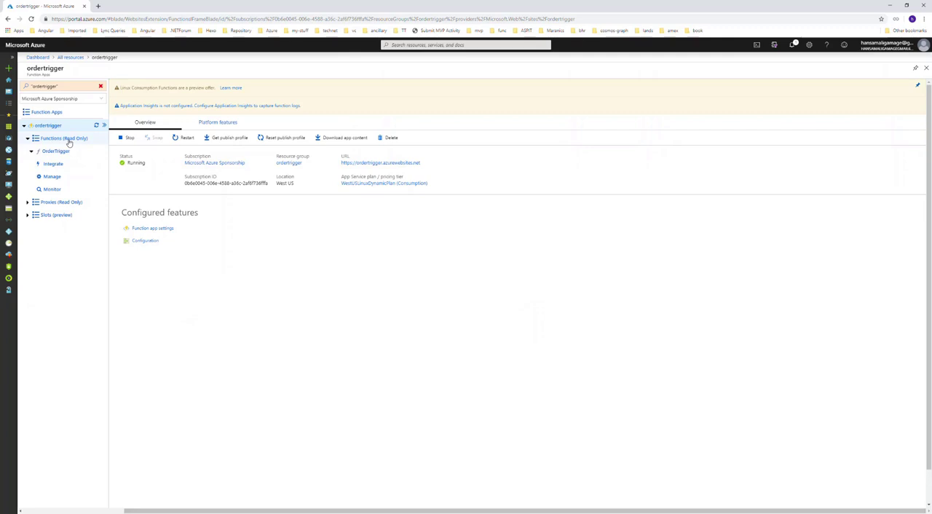
Step: Copy the OrderTrigger function's invocation URL from the function page
click(64, 138)
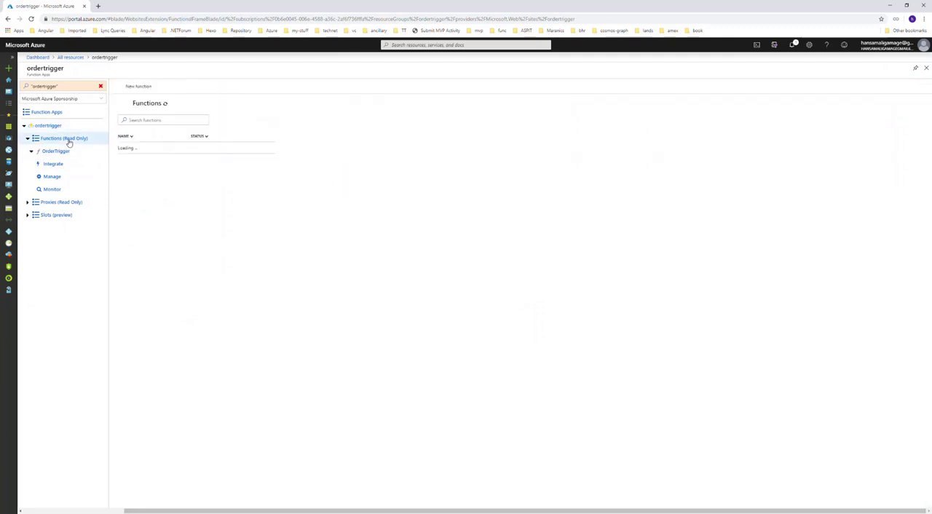
click(55, 151)
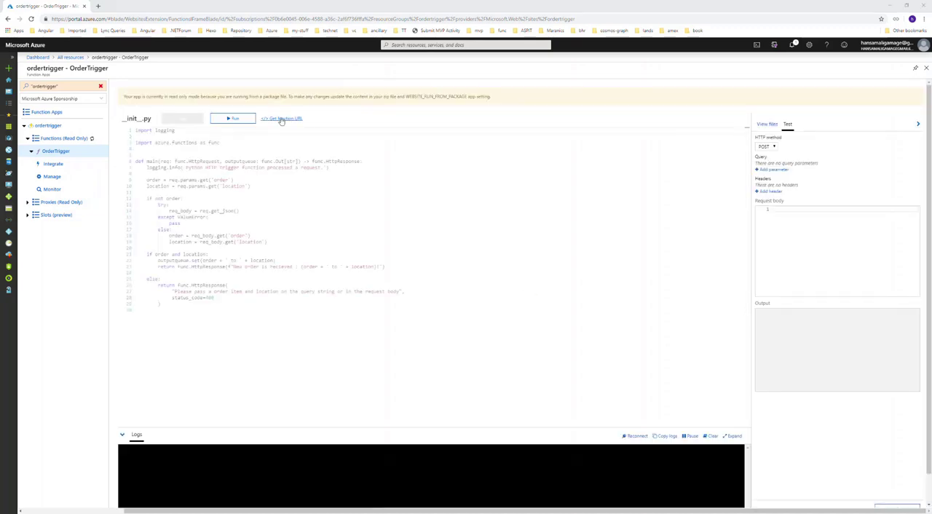
click(282, 118)
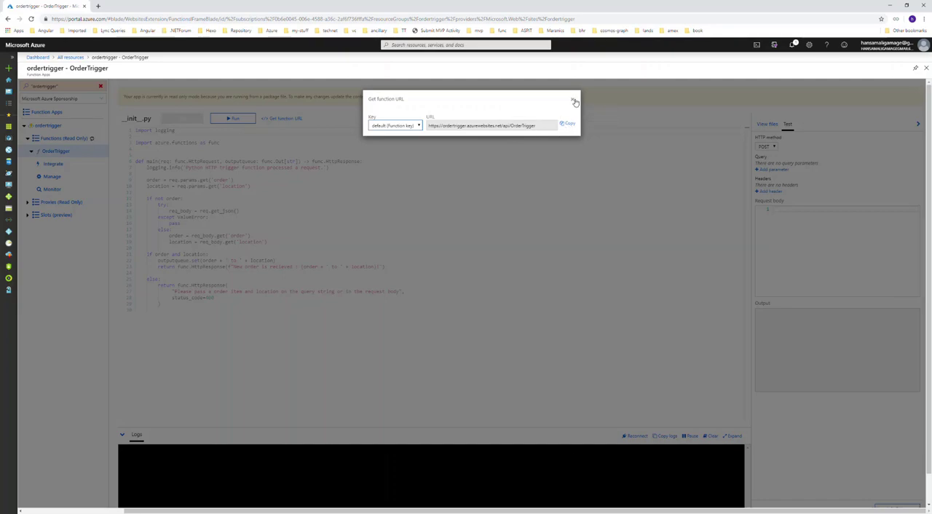
click(574, 101)
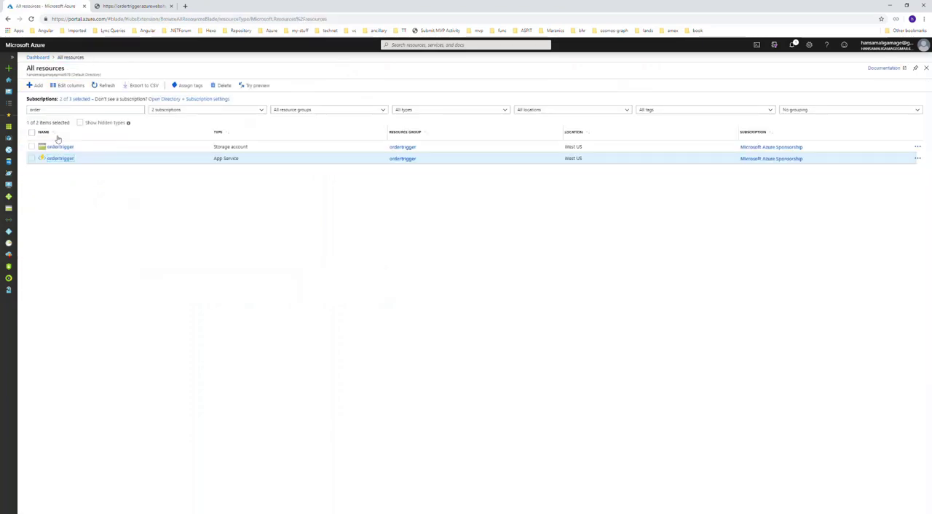
Step: Inspect the Veg Pizza to Kandy message in the ordertrigger storage account's itemsqueue
click(61, 146)
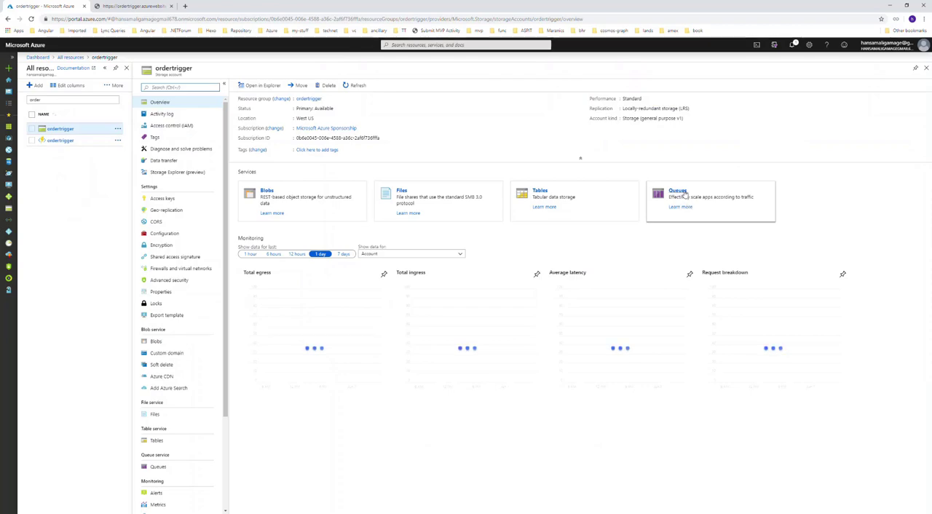
click(677, 190)
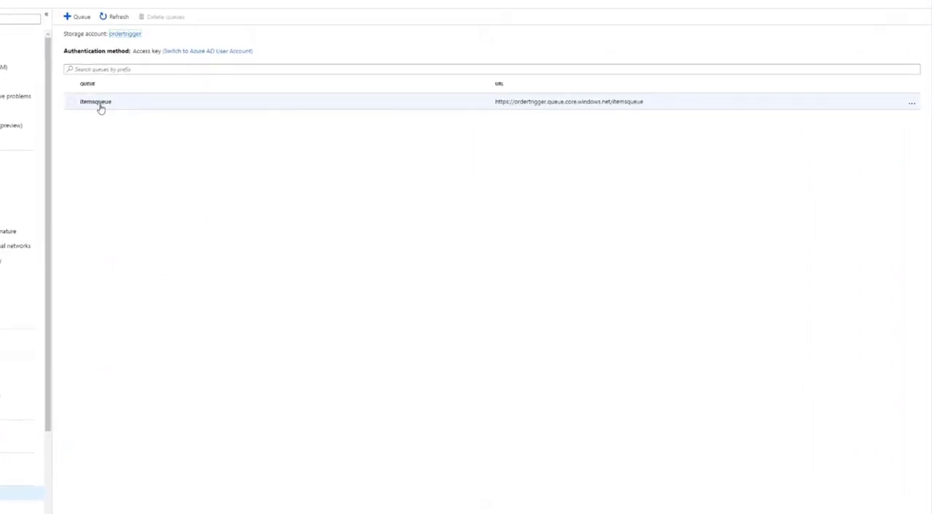
click(96, 102)
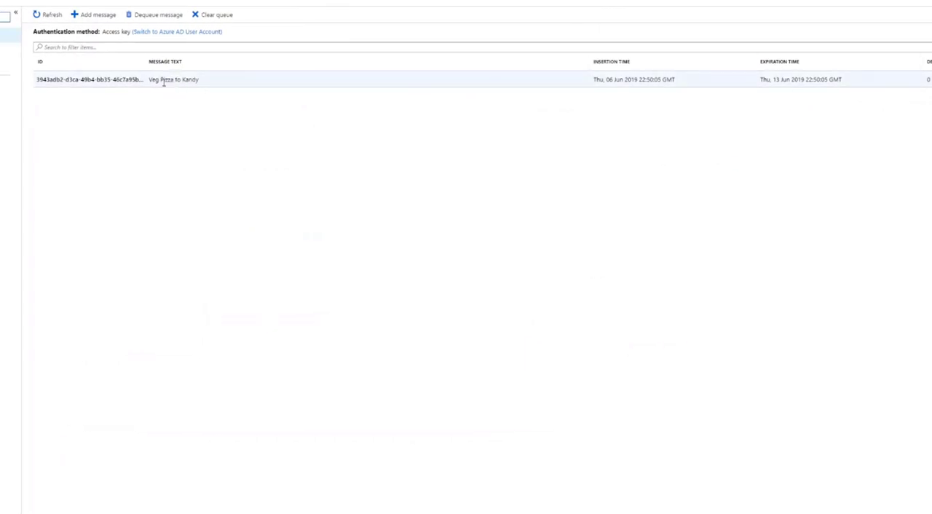
double_click(172, 78)
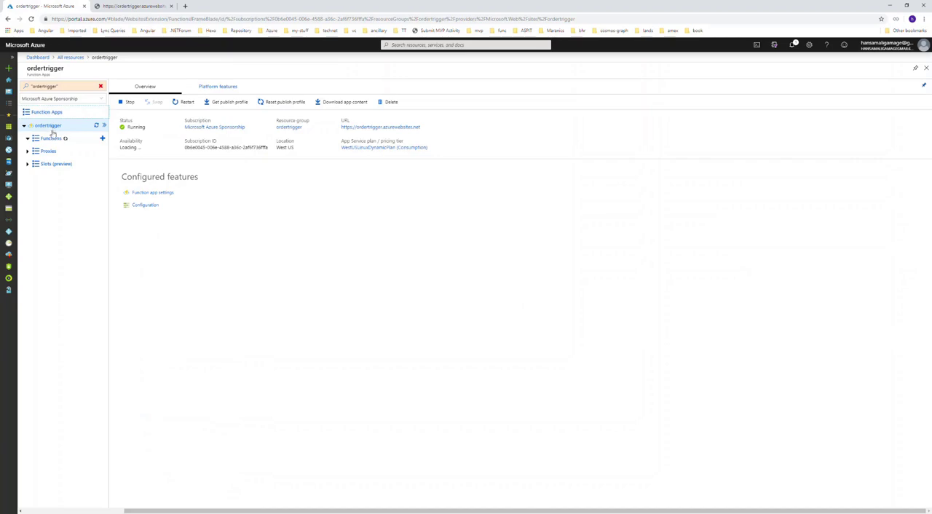
Step: Open the OrderTrigger function from the app's Functions list and get its URL
click(30, 138)
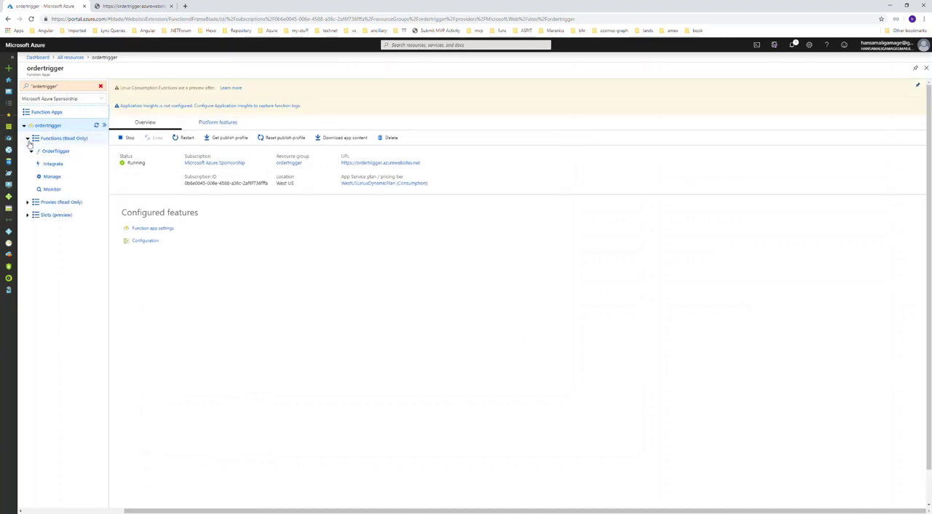
click(56, 151)
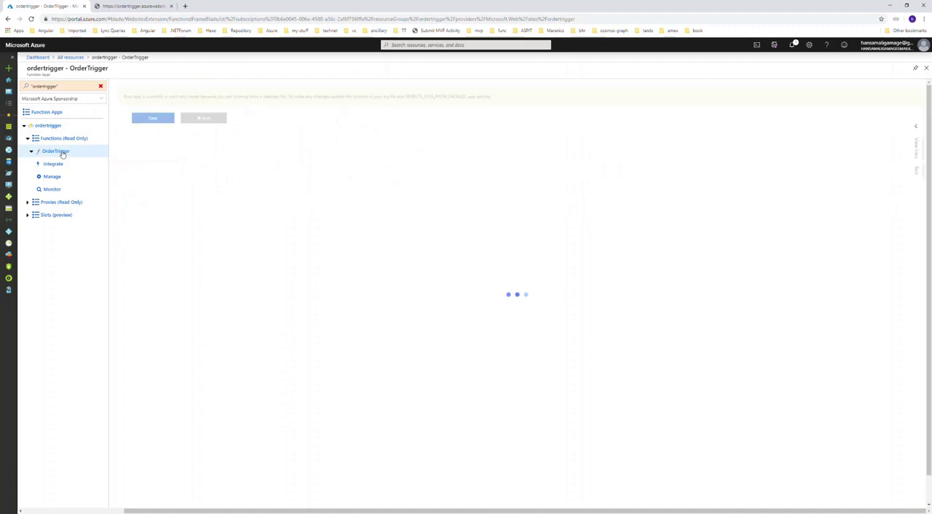
click(151, 118)
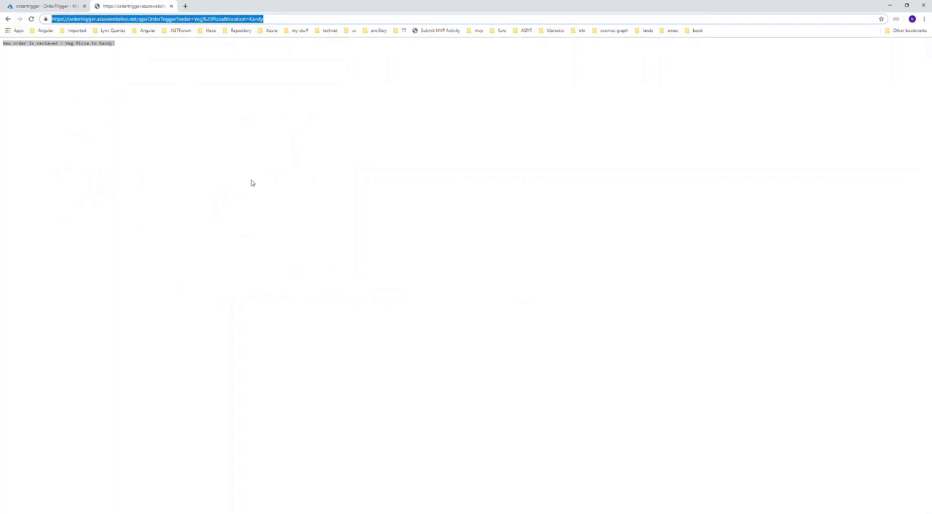
mouse_move(187, 81)
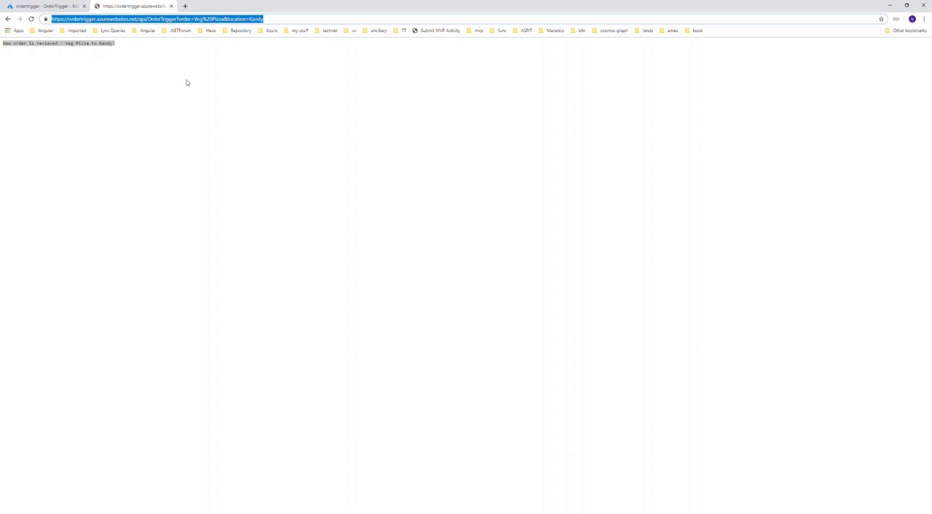